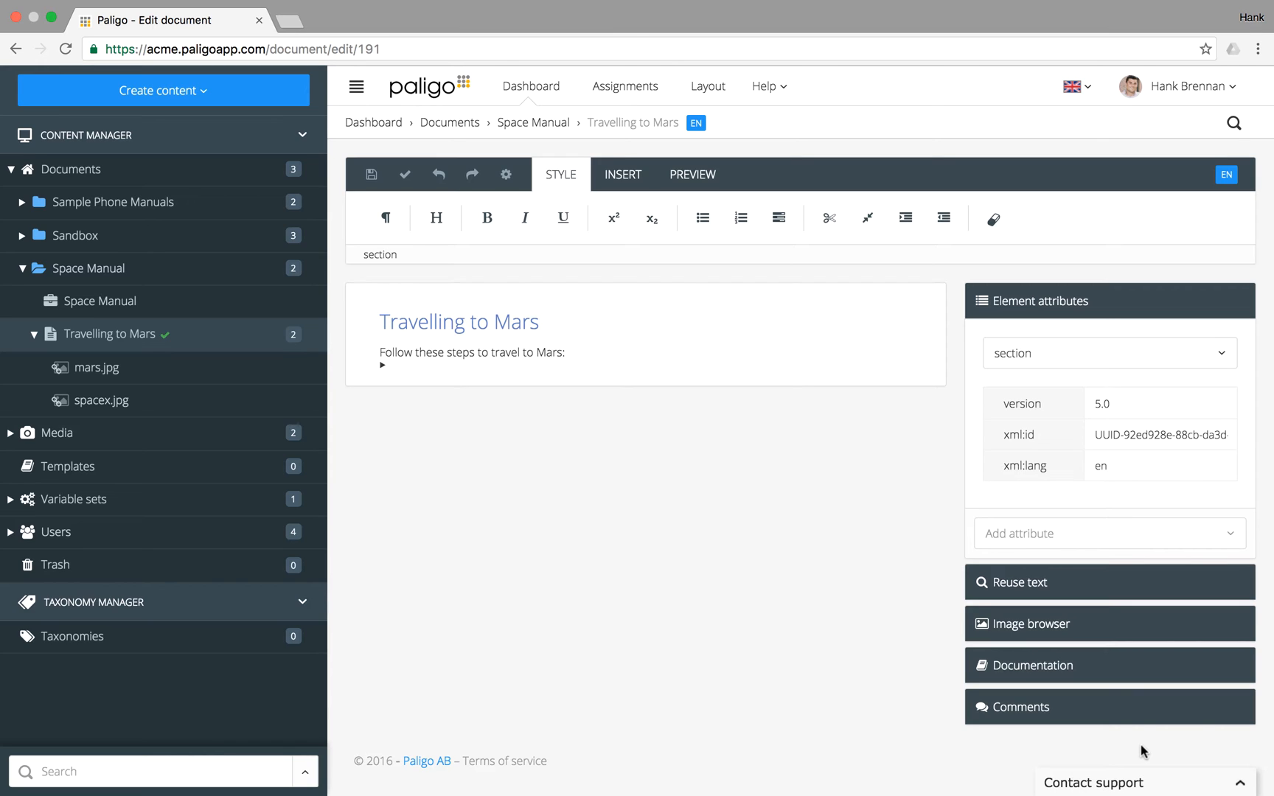
{"action": "mouse_move", "coordinate": [580, 401]}
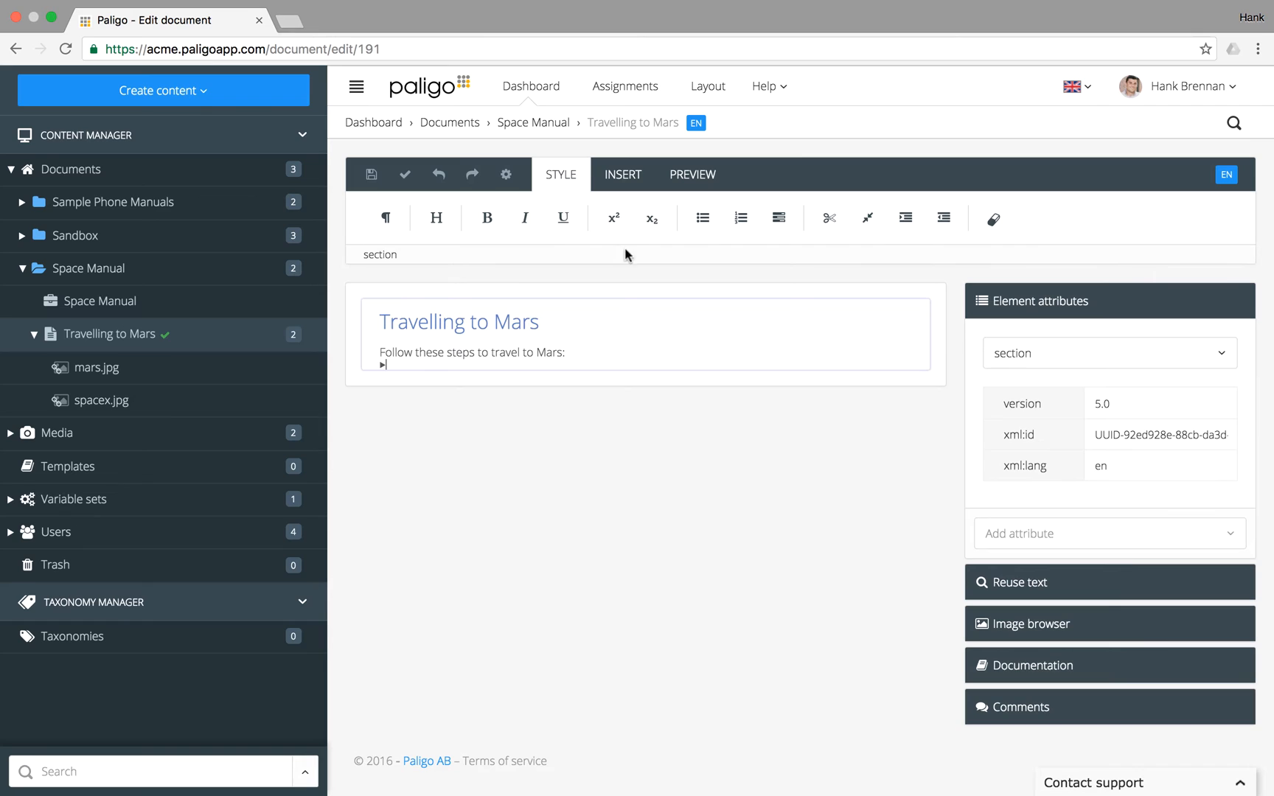
Create a bulleted list with steps on keeping astronauts alive and building a Mars landing vehicle
{"action": "left_click", "coordinate": [700, 217]}
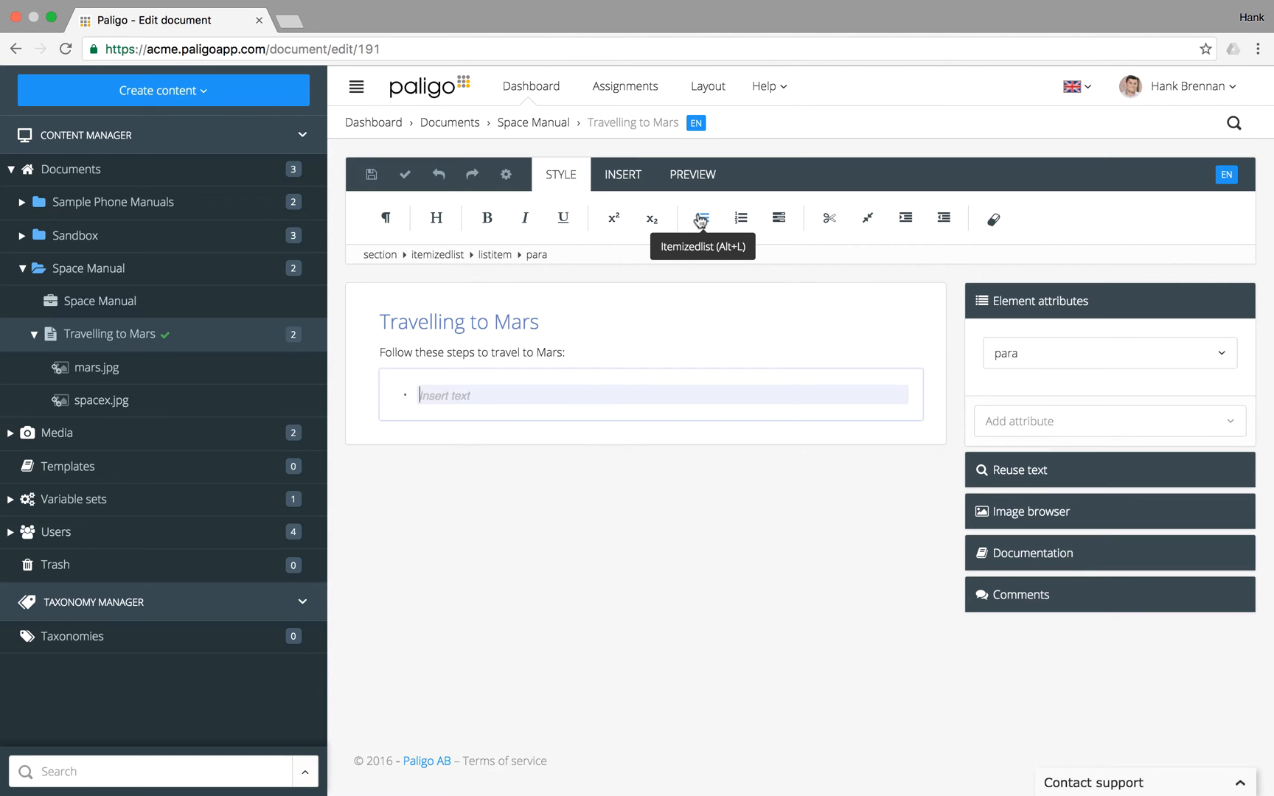
{"action": "left_click", "coordinate": [700, 216]}
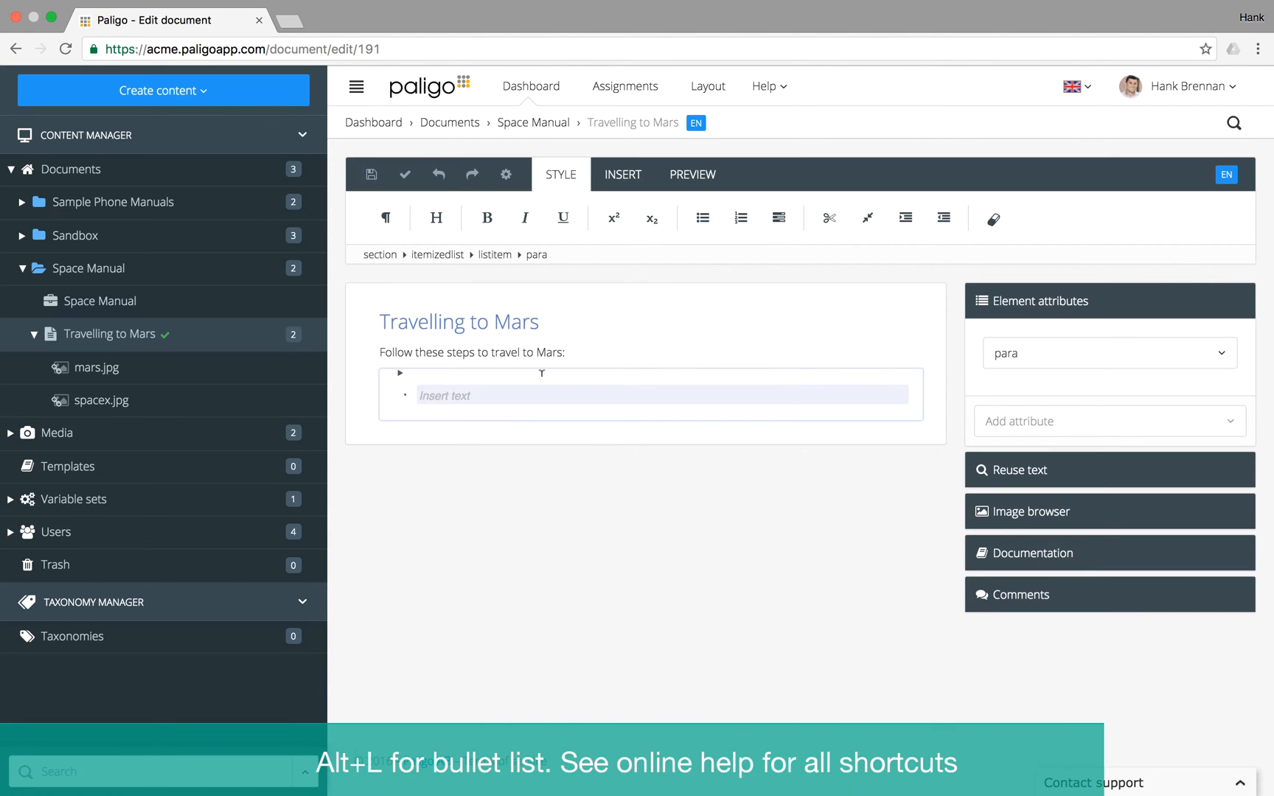
{"action": "type", "text": "s"}
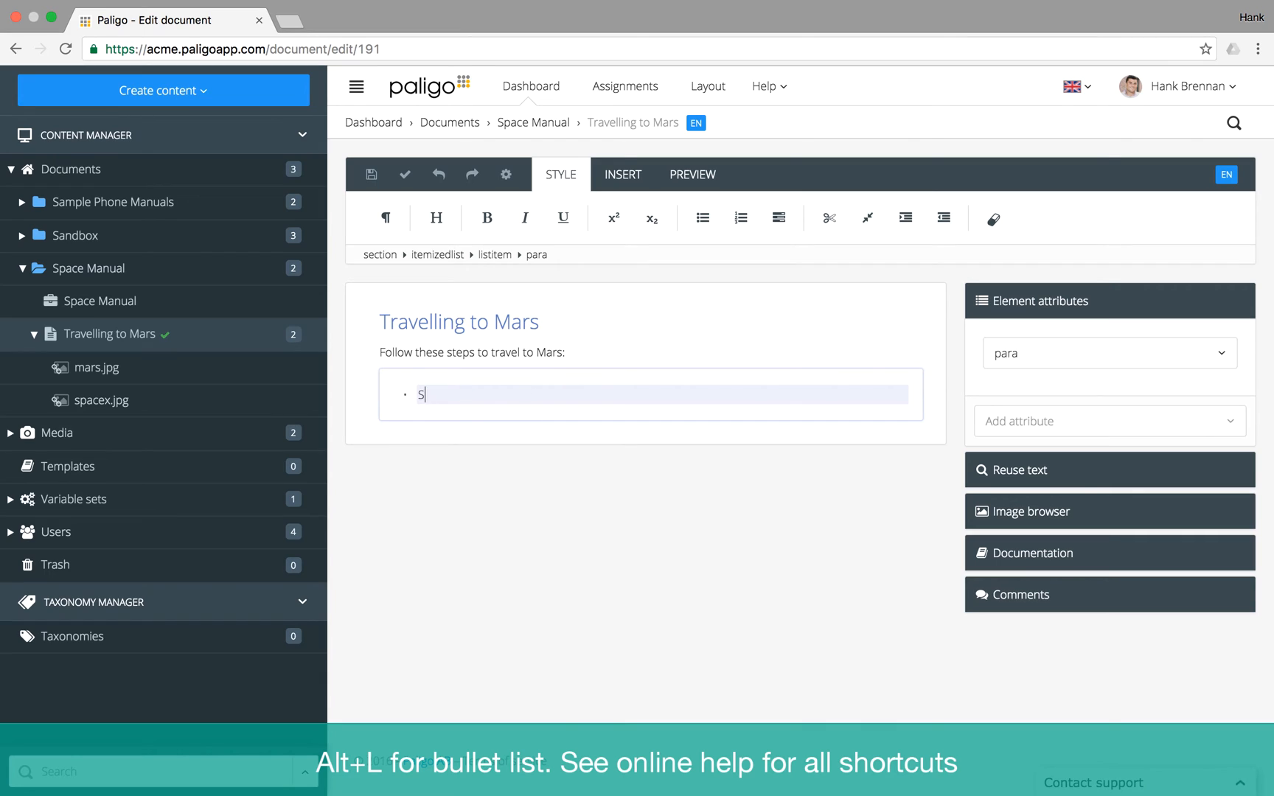
{"action": "key", "text": "Return"}
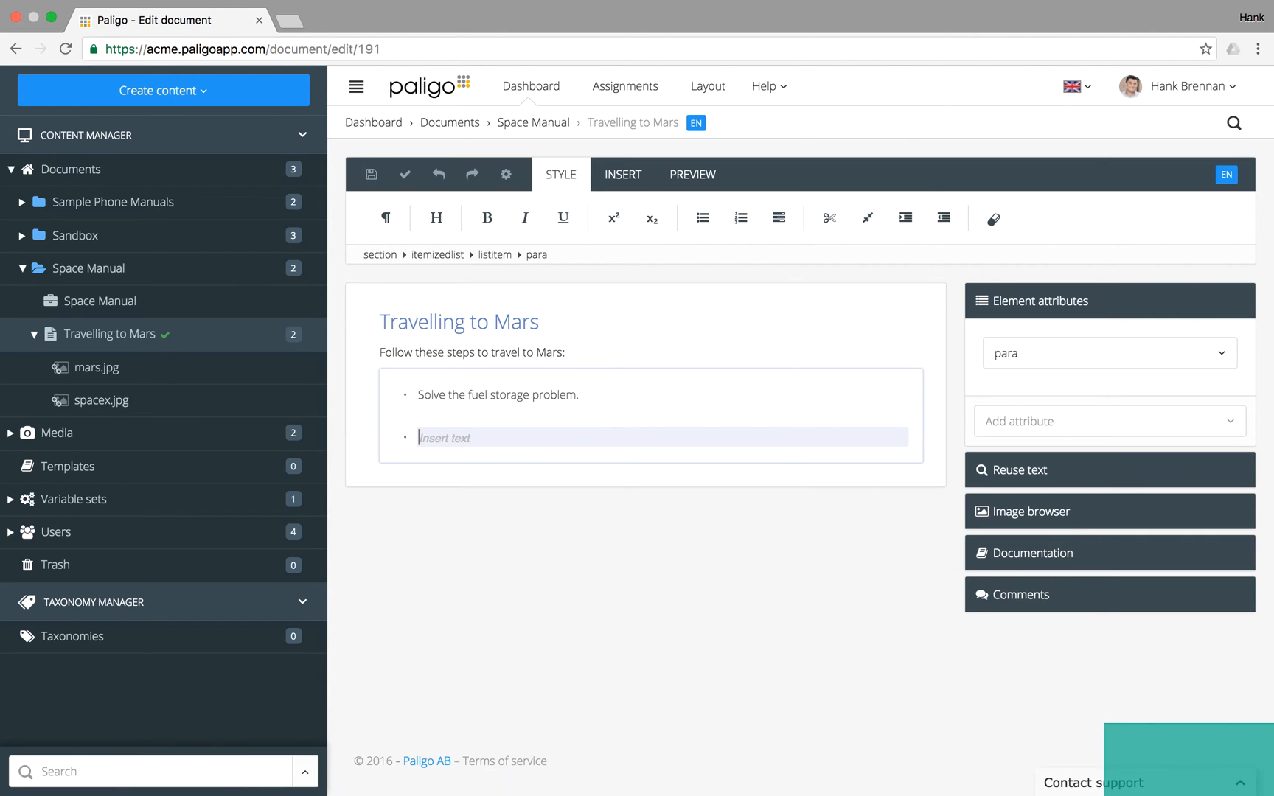
{"action": "type", "text": "Figure out a way to keep the astronauts alive while on Mars."}
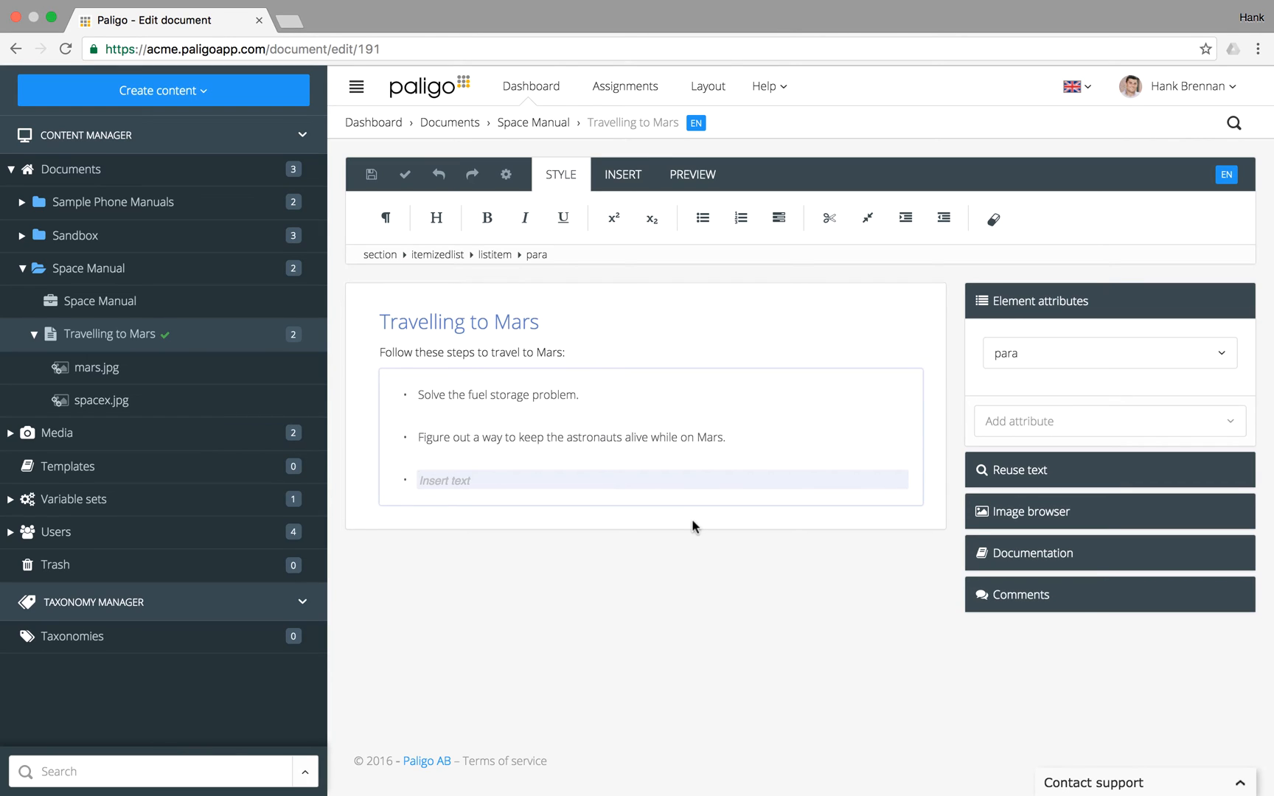
{"action": "type", "text": "Build a vehicle that can land on the Mars surface."}
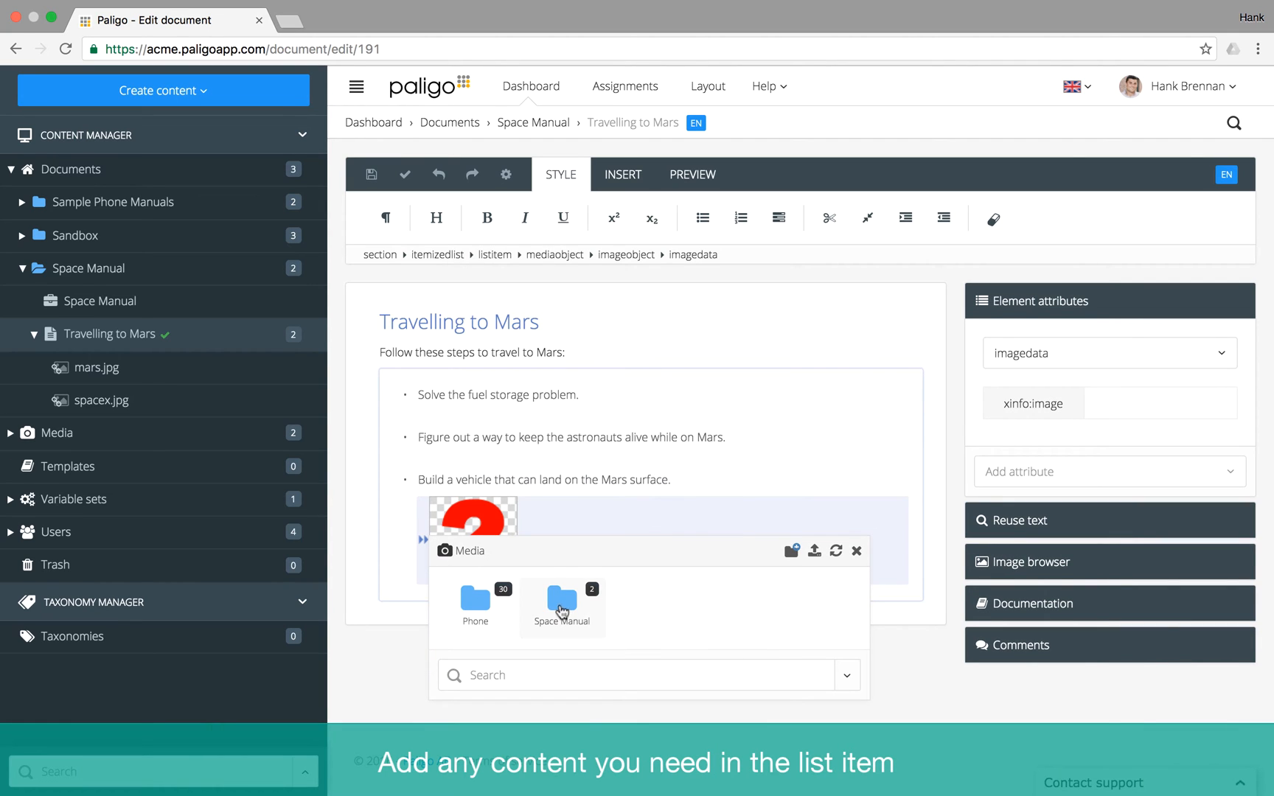
Insert the Mars rover image from the Space Manual media folder
{"action": "left_click", "coordinate": [562, 605]}
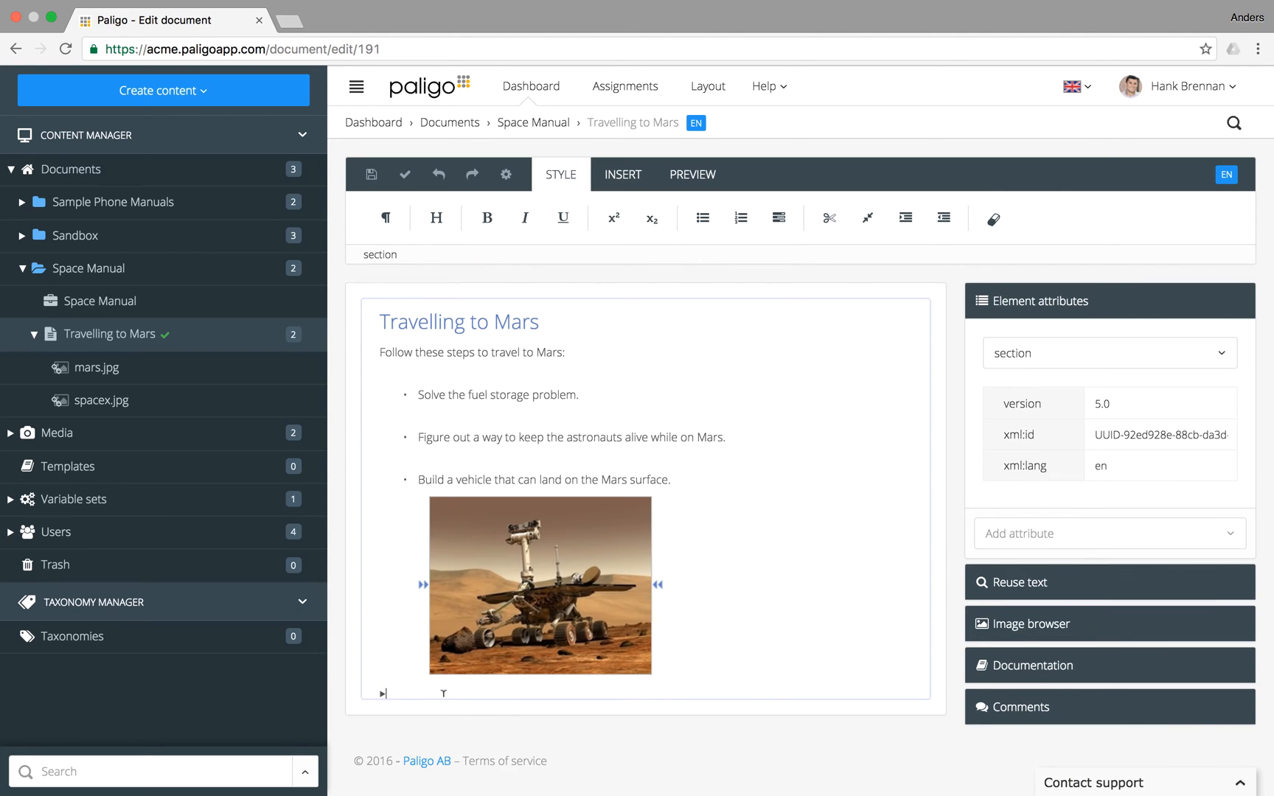
{"action": "left_click", "coordinate": [455, 707]}
{"action": "type", "text": "Go to Mars."}
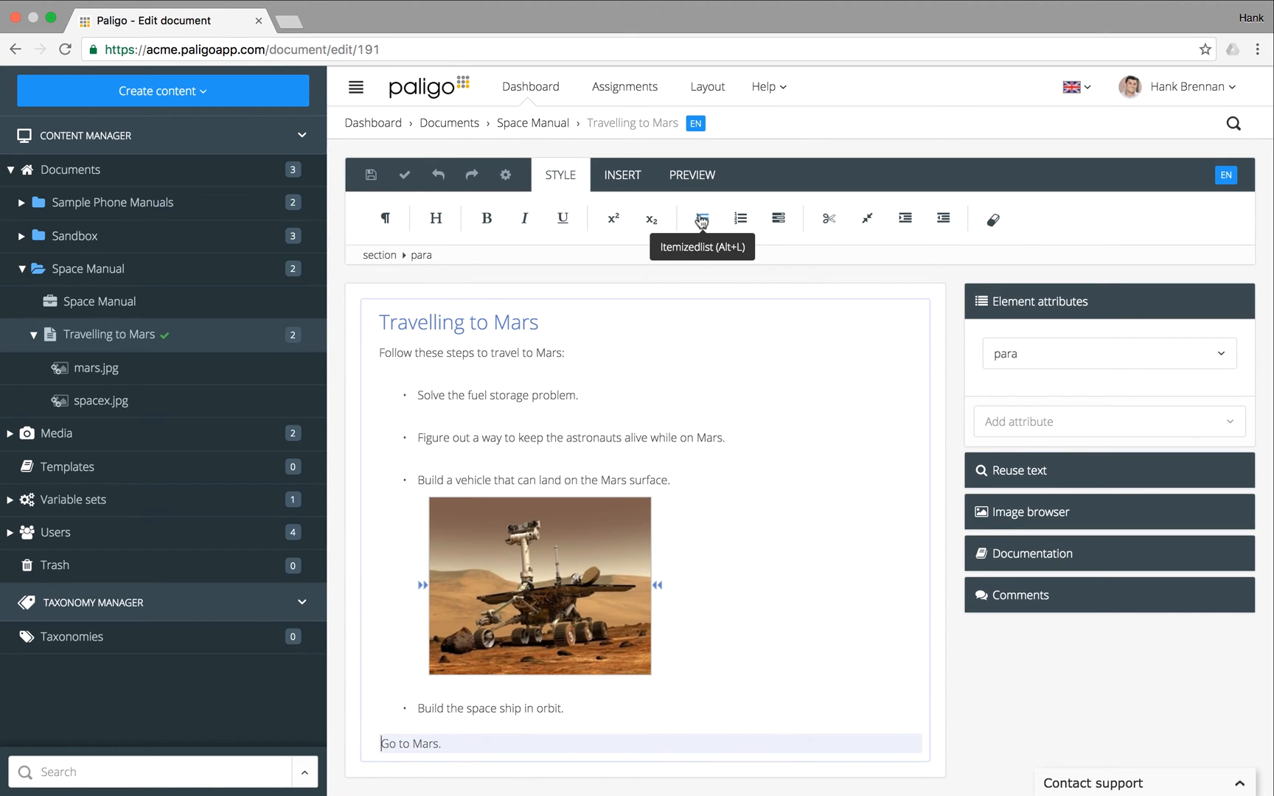
Turn the 'Go to Mars' line into a bulleted list item
{"action": "left_click", "coordinate": [699, 218]}
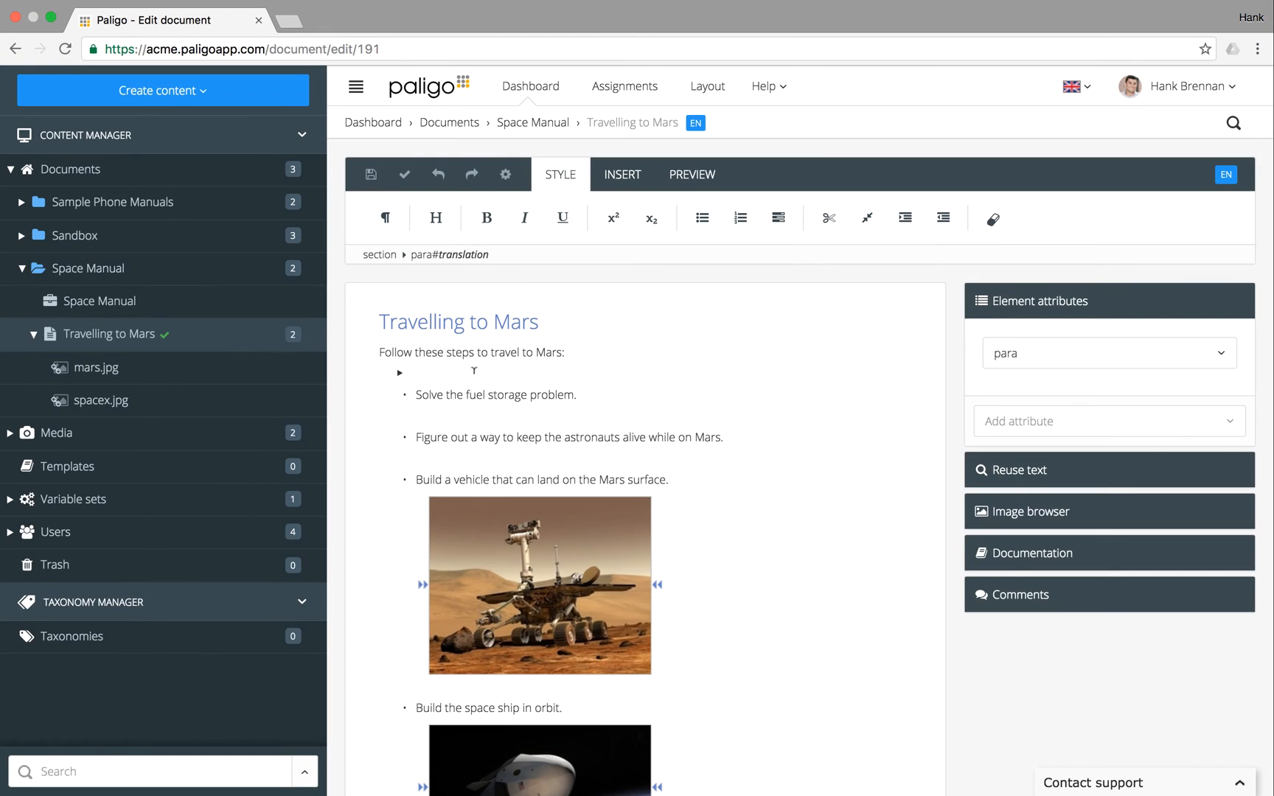
Select the whole bulleted list and confirm its conversion to an ordered list
{"action": "left_click", "coordinate": [400, 373]}
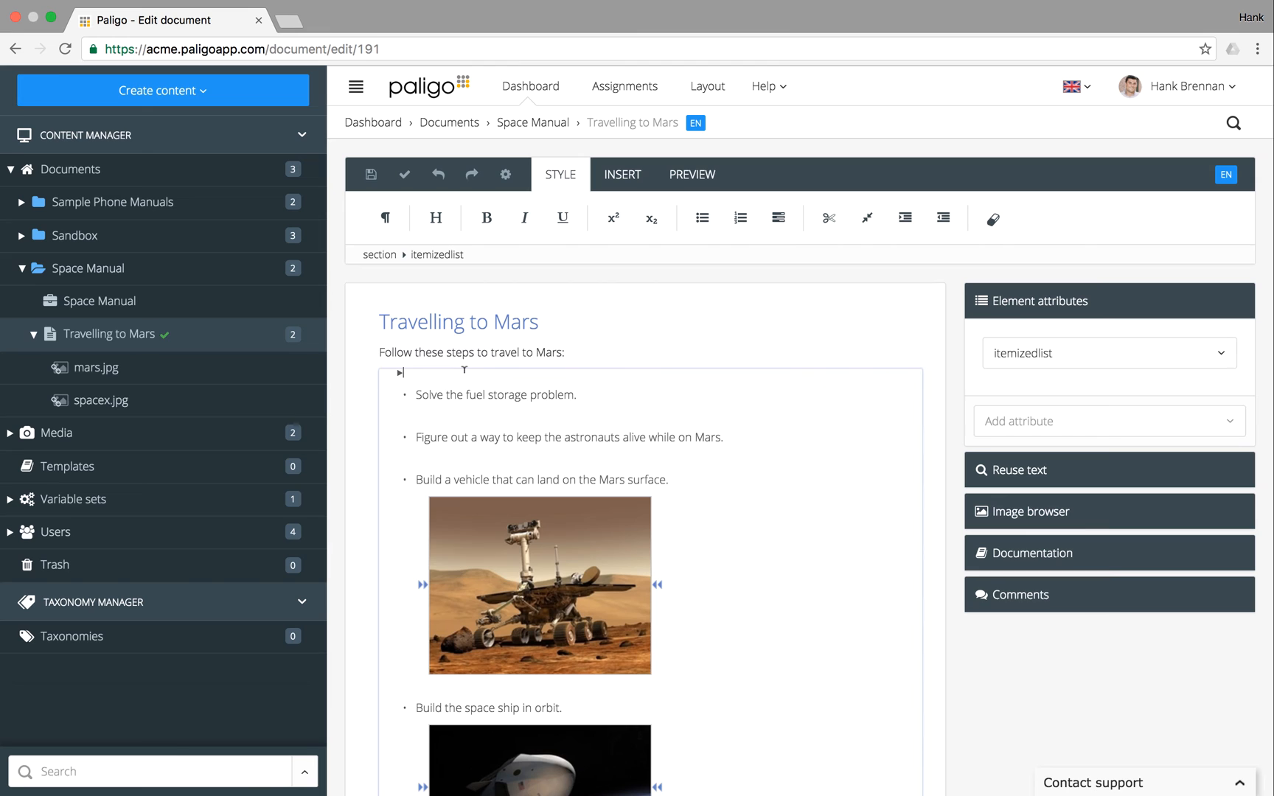
{"action": "mouse_move", "coordinate": [740, 217]}
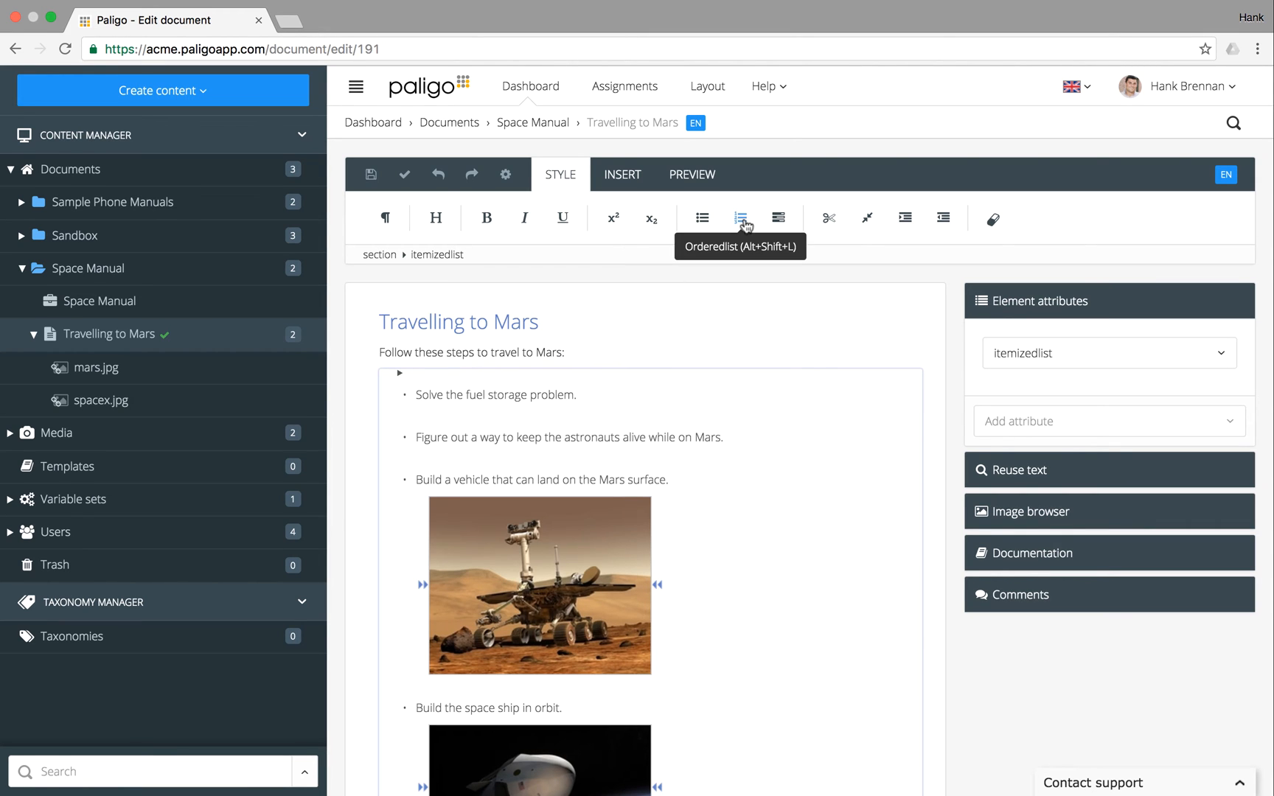
{"action": "left_click", "coordinate": [740, 217]}
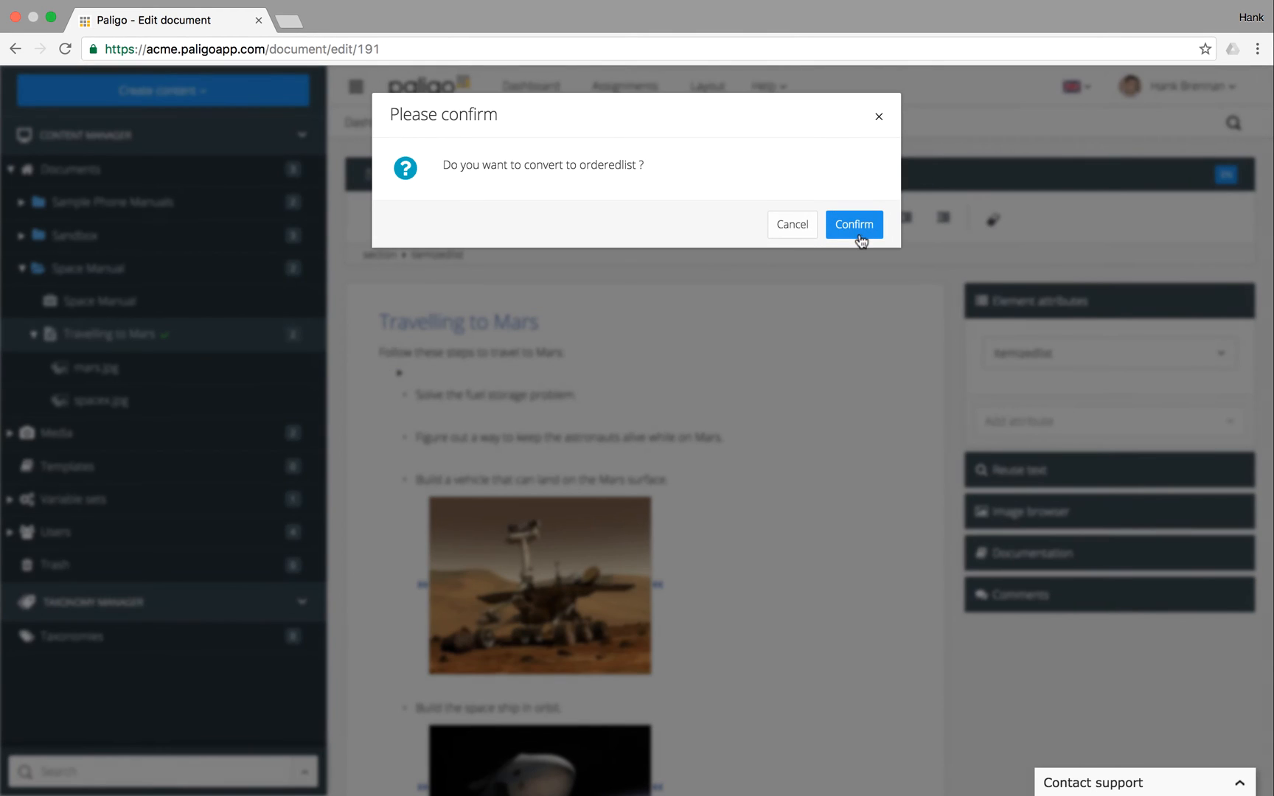
{"action": "left_click", "coordinate": [853, 224]}
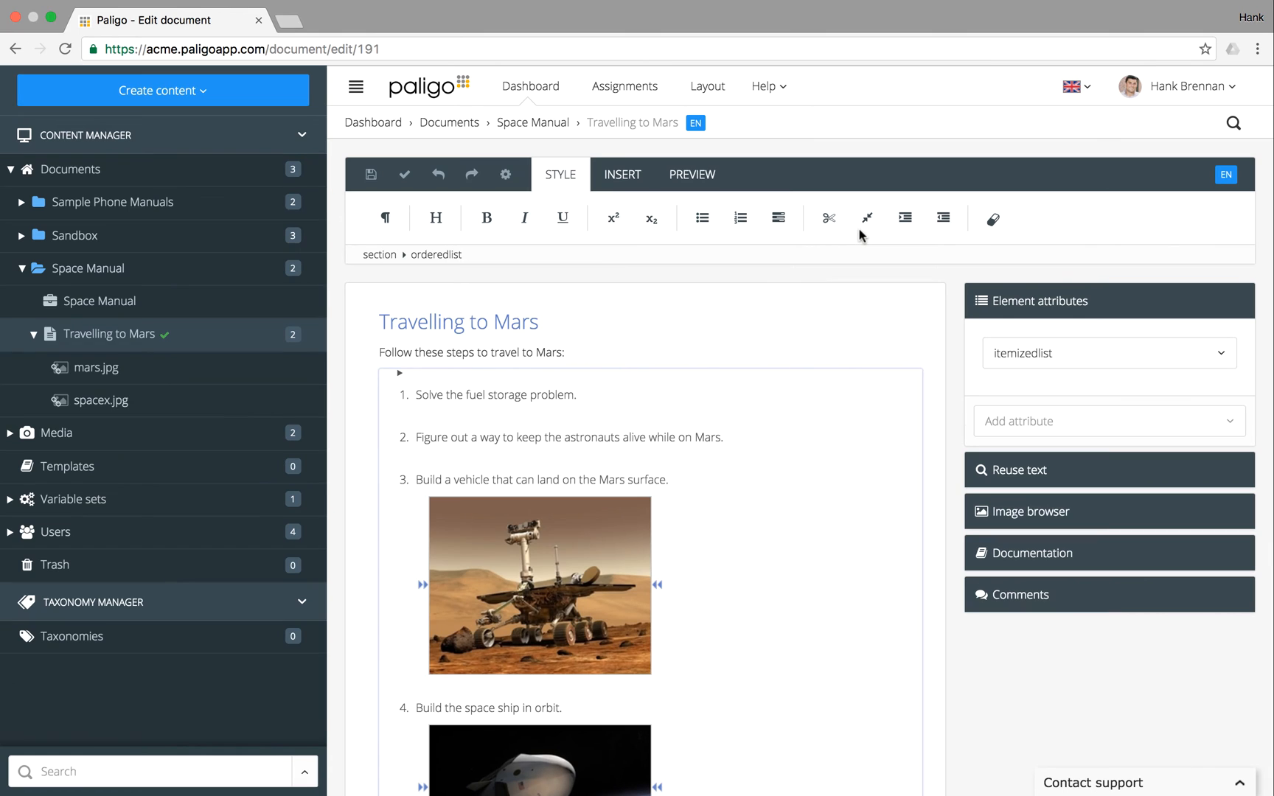
{"action": "mouse_move", "coordinate": [782, 217]}
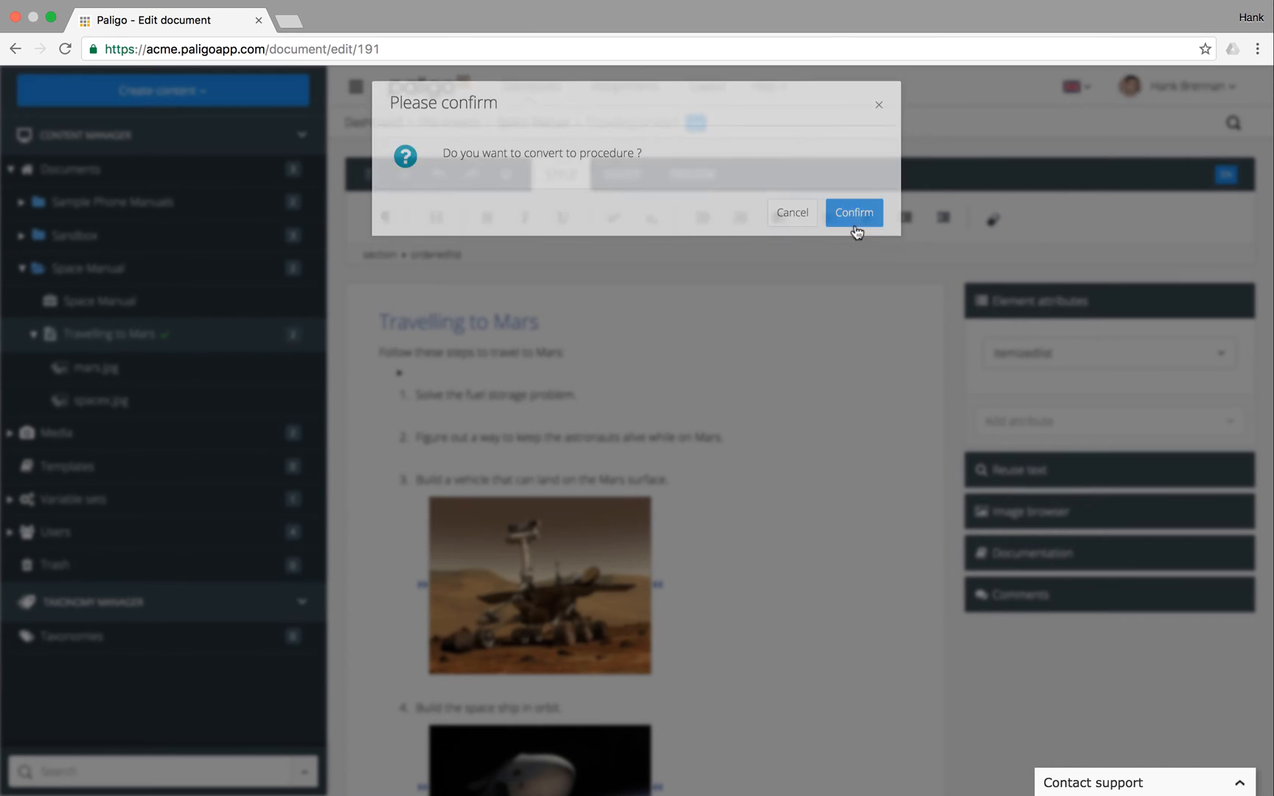
Confirm converting the numbered list into a procedure with bold steps 1 through 4
{"action": "left_click", "coordinate": [853, 212]}
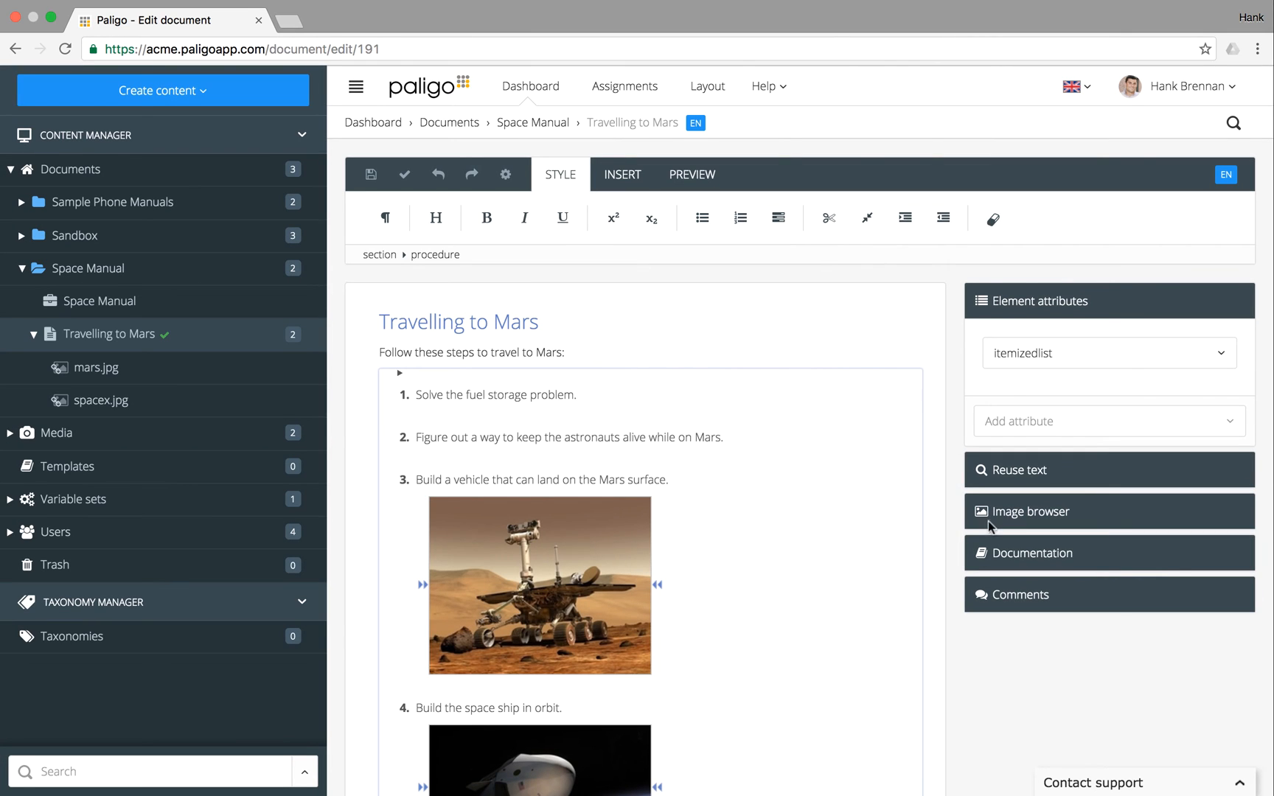
{"action": "mouse_move", "coordinate": [1034, 686]}
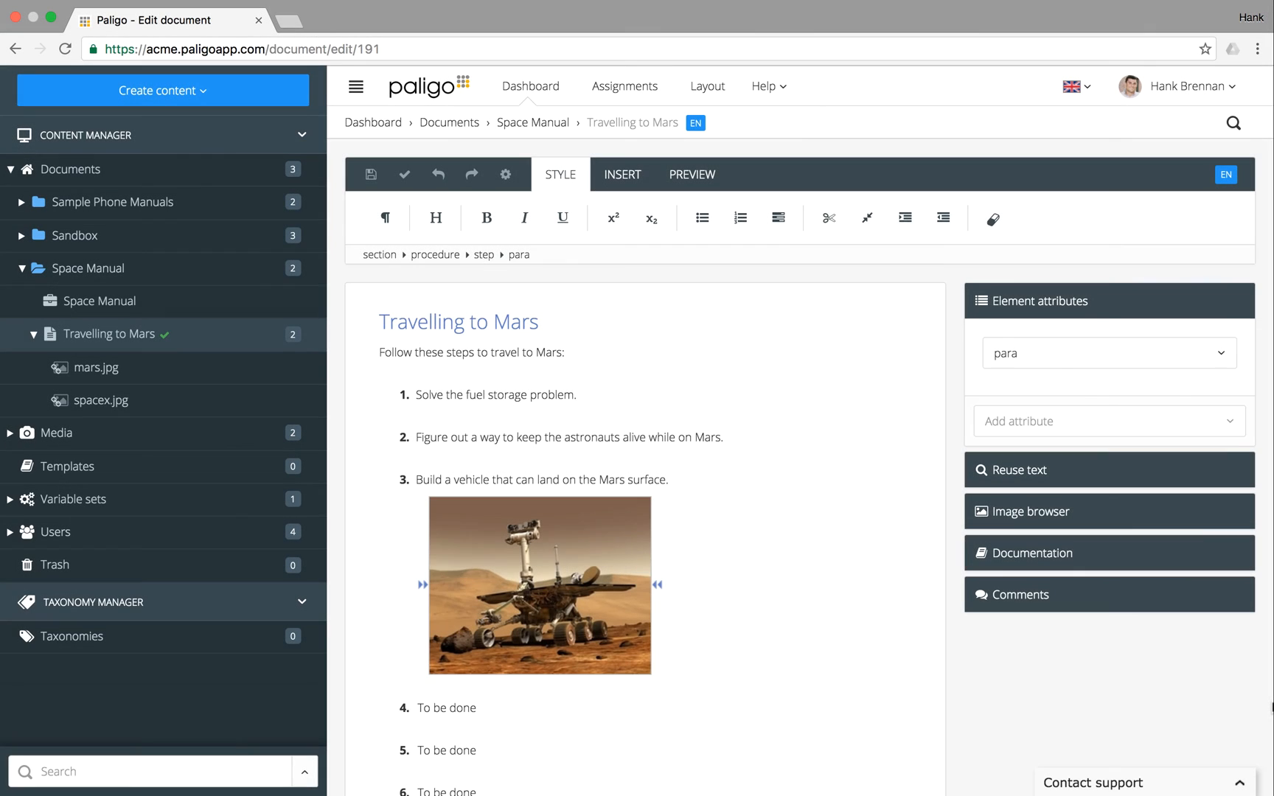
{"action": "mouse_move", "coordinate": [429, 452]}
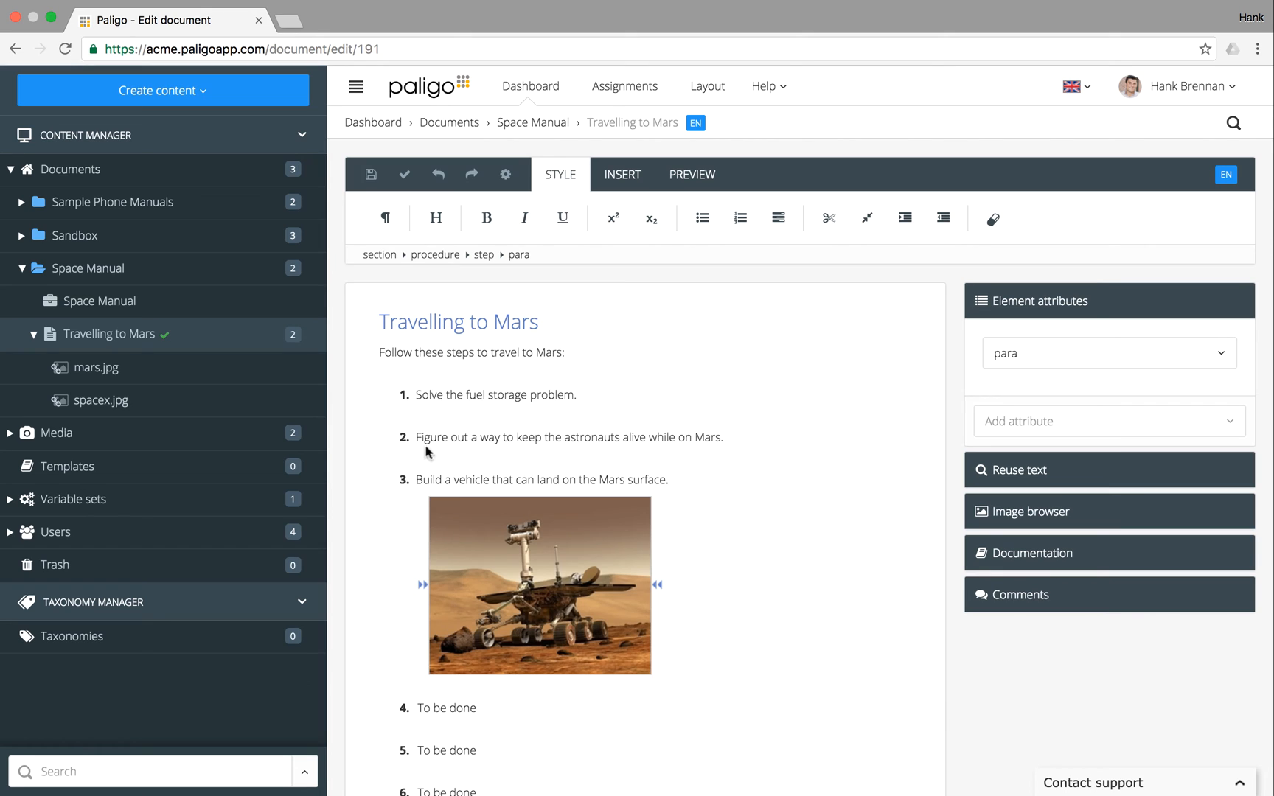
{"action": "left_click", "coordinate": [435, 255]}
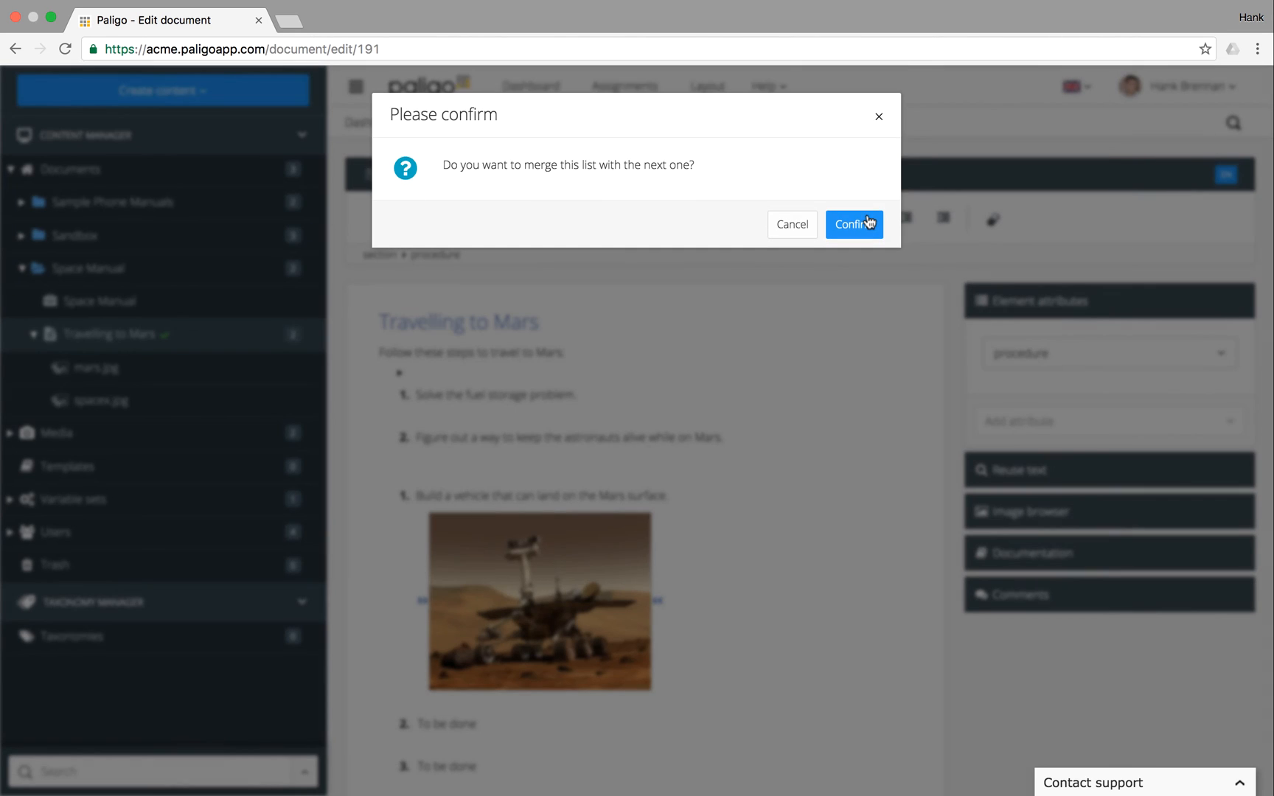
{"action": "left_click", "coordinate": [853, 224]}
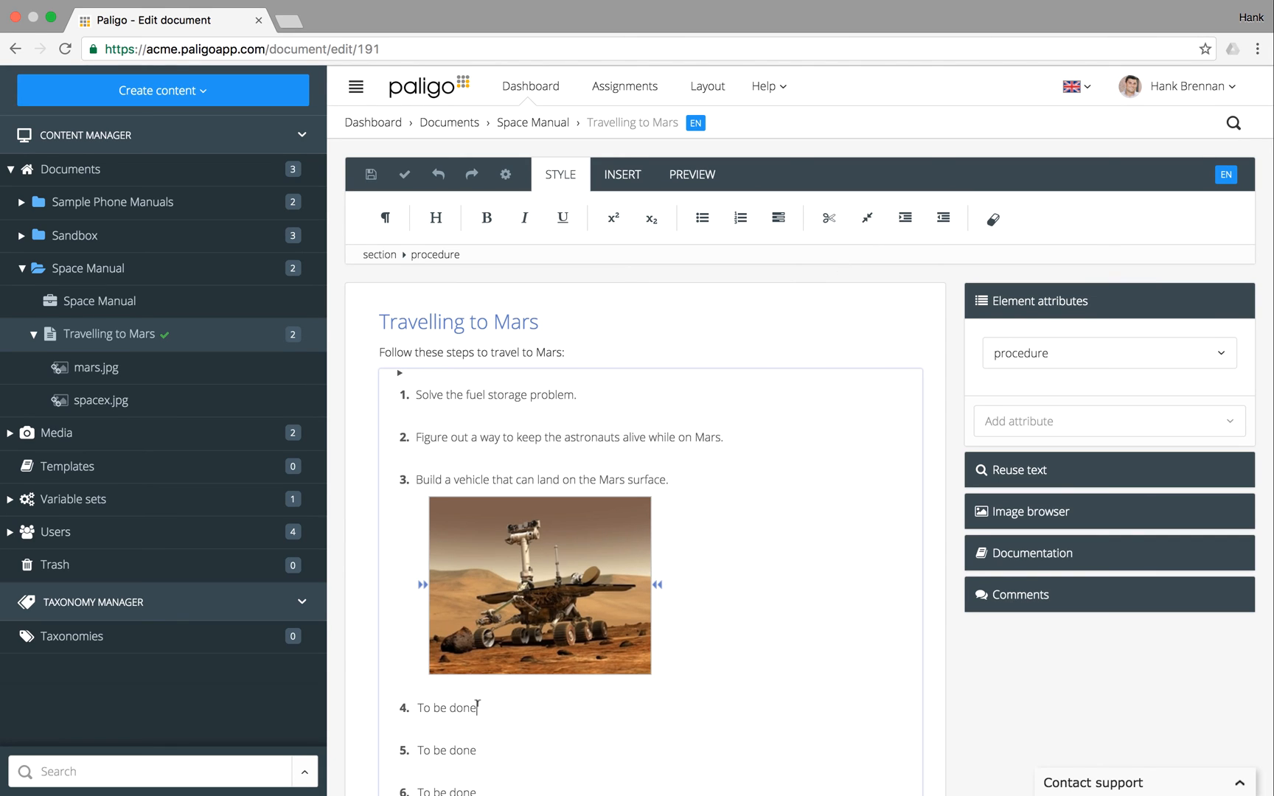
Indent the 'To be done' steps as lettered sub-steps with the Indent button
{"action": "left_click", "coordinate": [447, 708]}
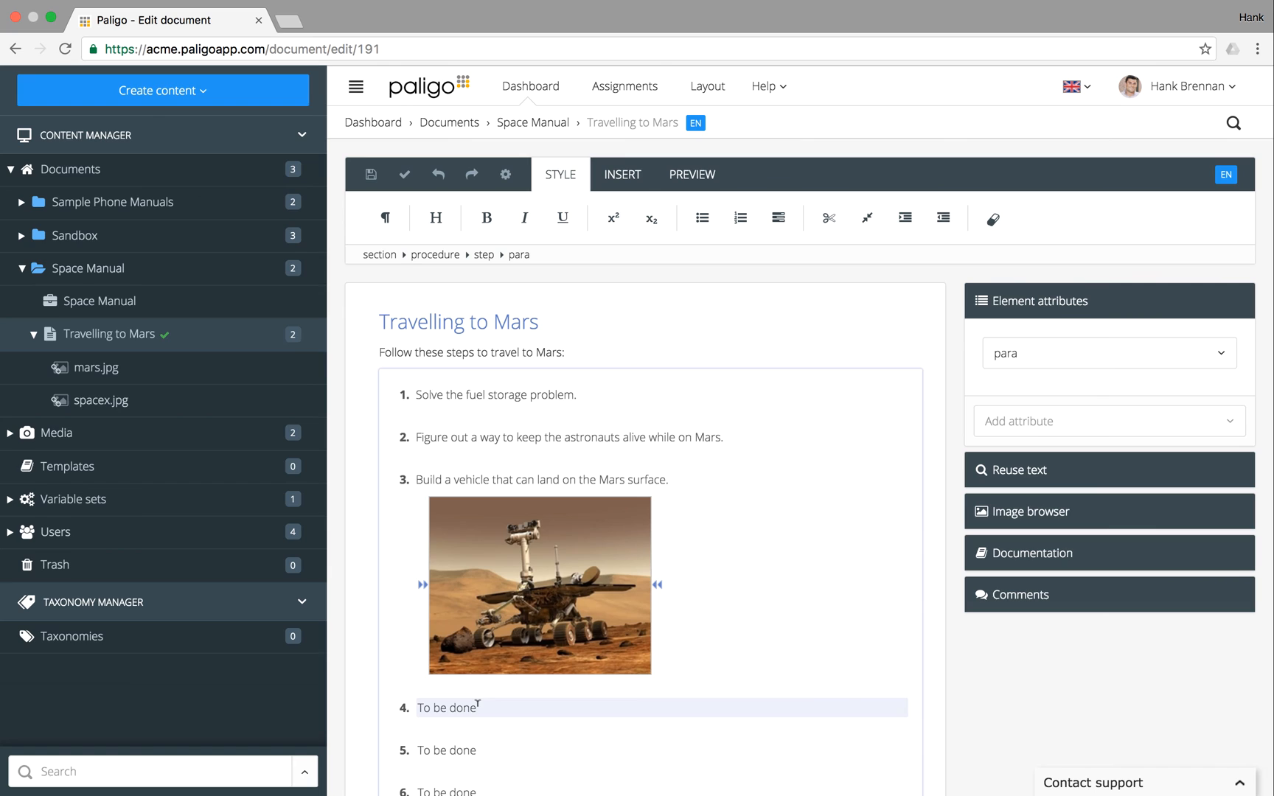
{"action": "mouse_move", "coordinate": [903, 217]}
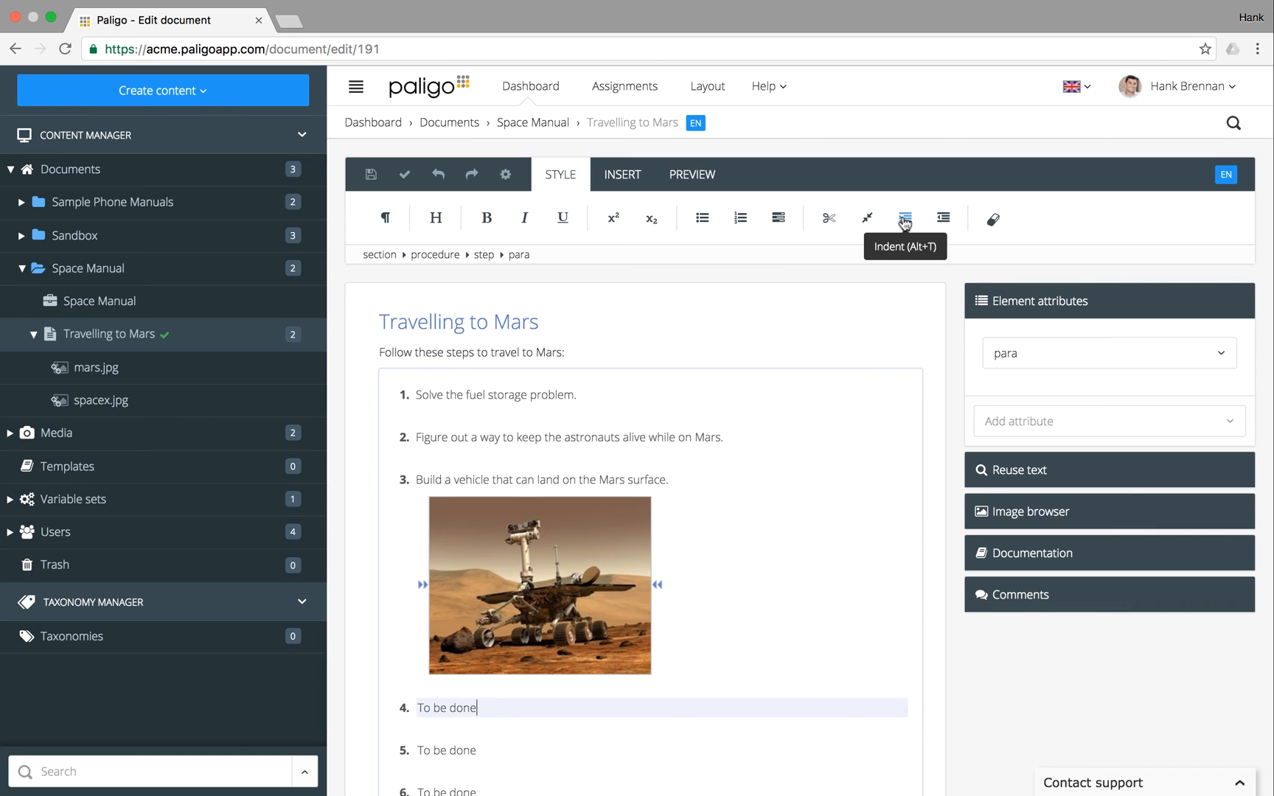
{"action": "left_click", "coordinate": [905, 218]}
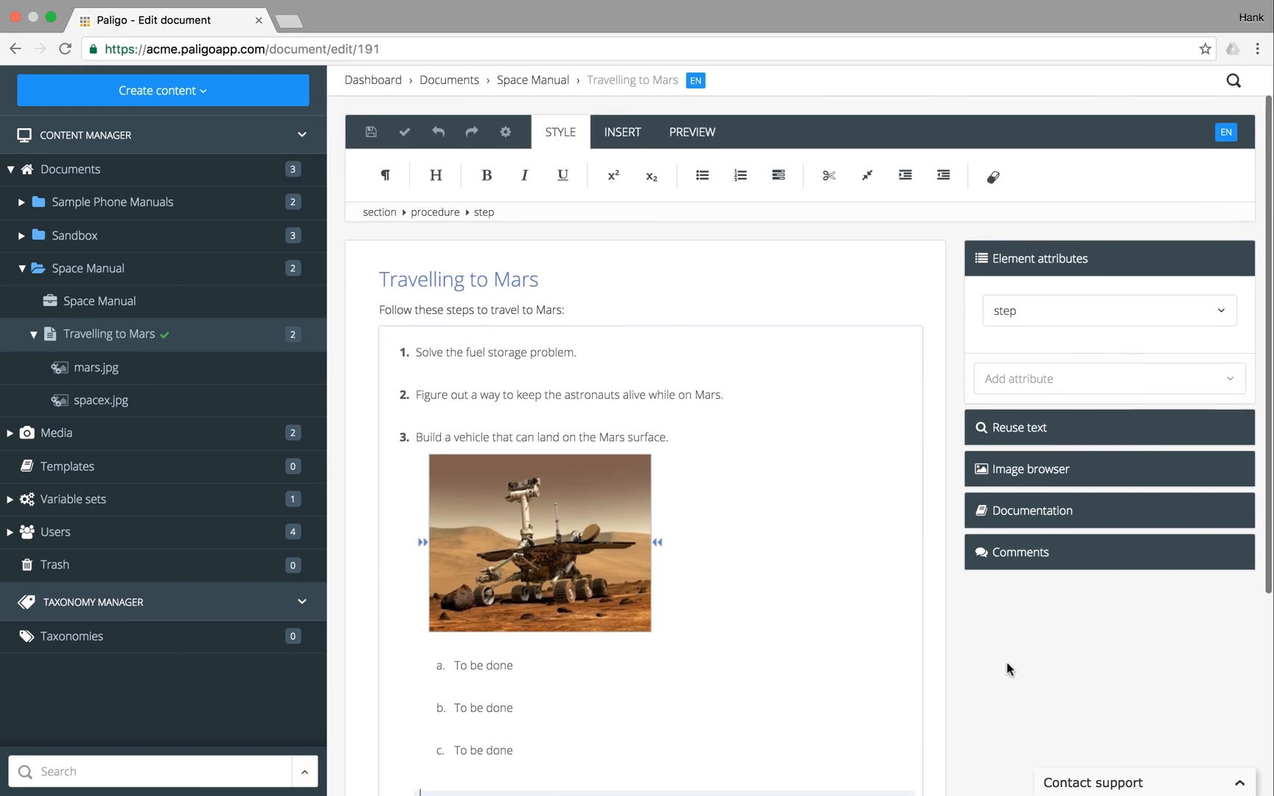
{"action": "scroll", "scroll_direction": "down", "scroll_amount": 3}
{"action": "type", "text": "Build the space ship in orbit."}
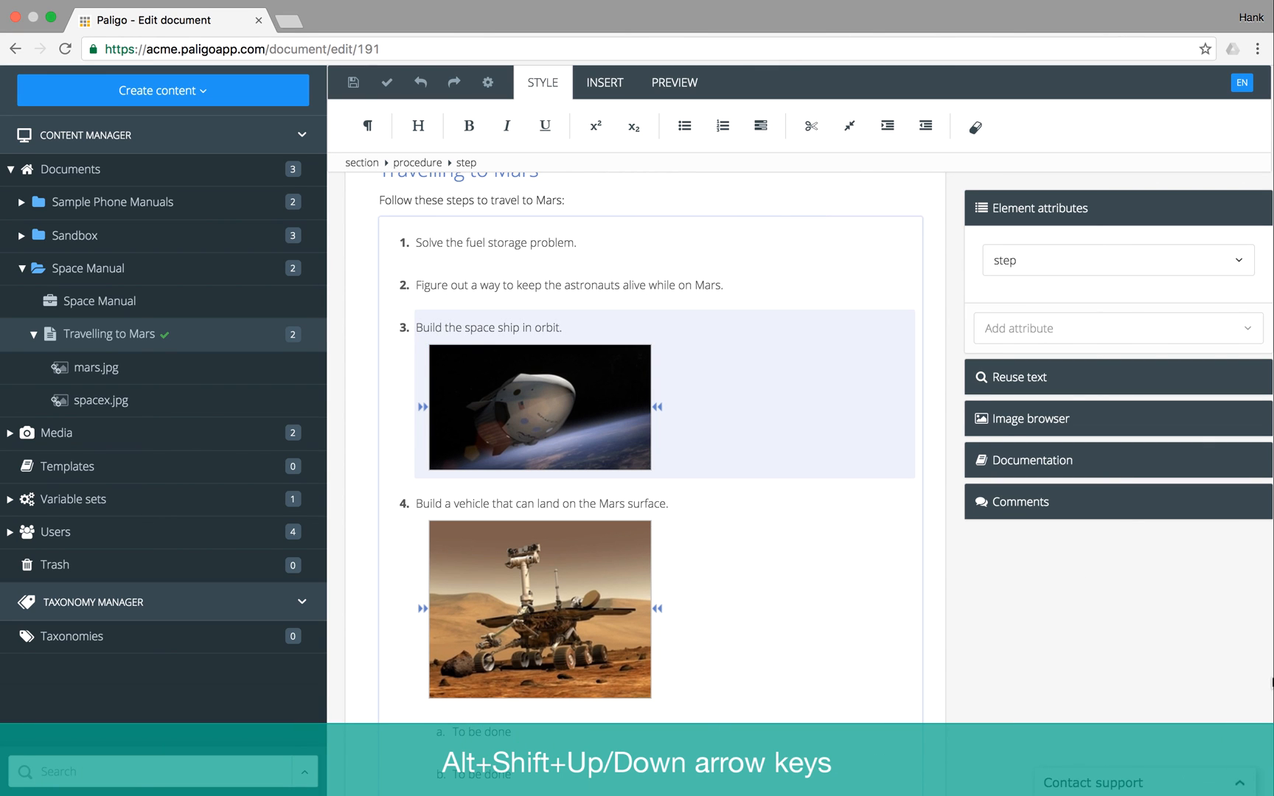
Move 'Build the space ship in orbit' up to step 2 using Alt+Shift+Up
{"action": "key", "text": "alt+shift+up"}
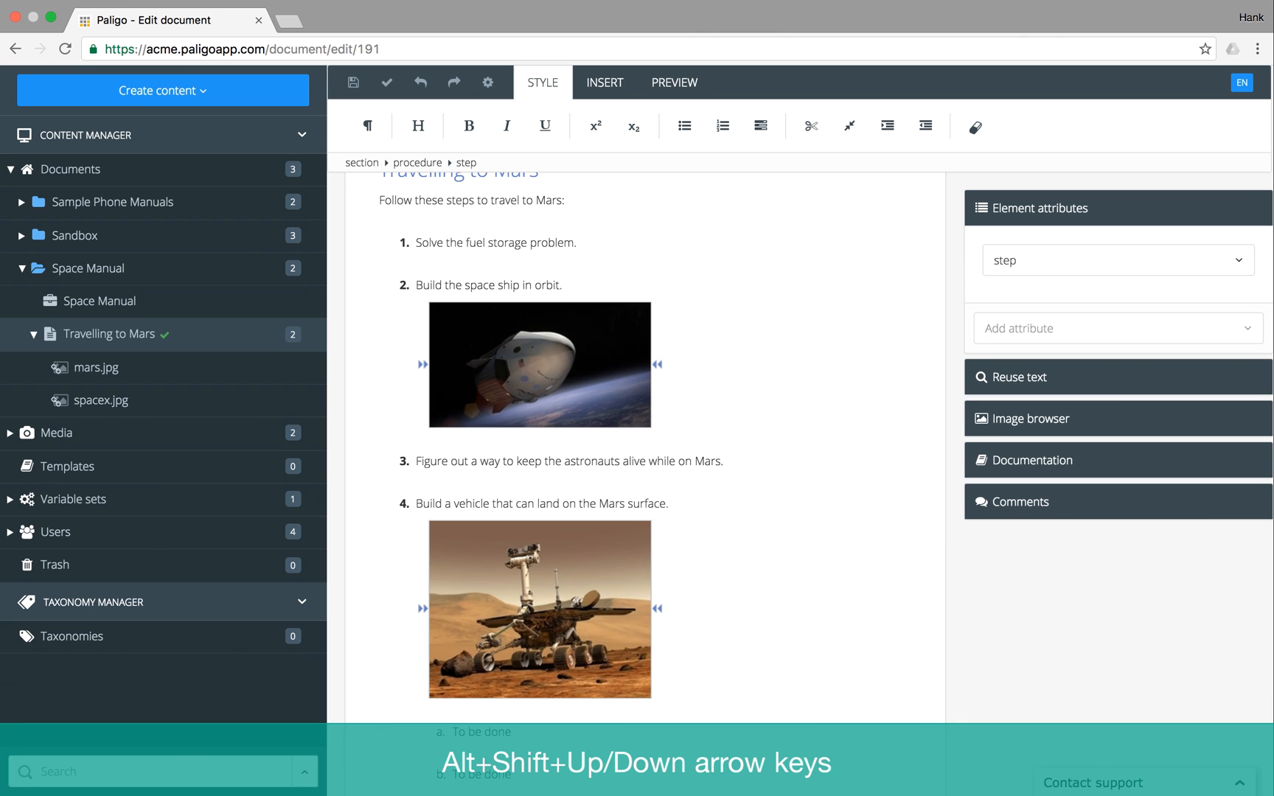